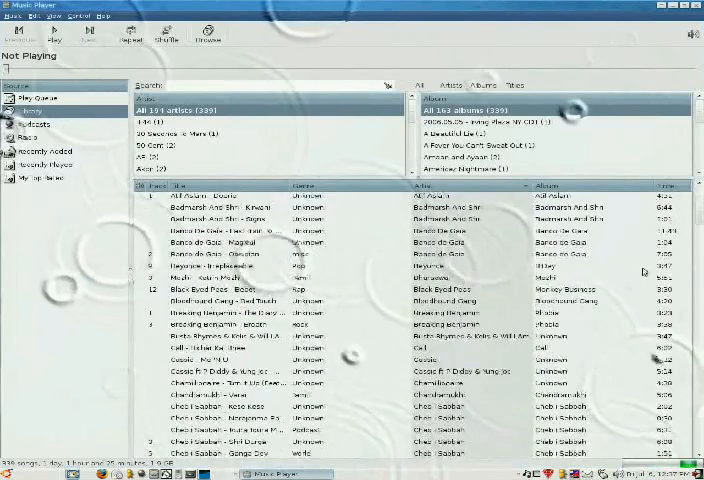
scroll("down", 3)
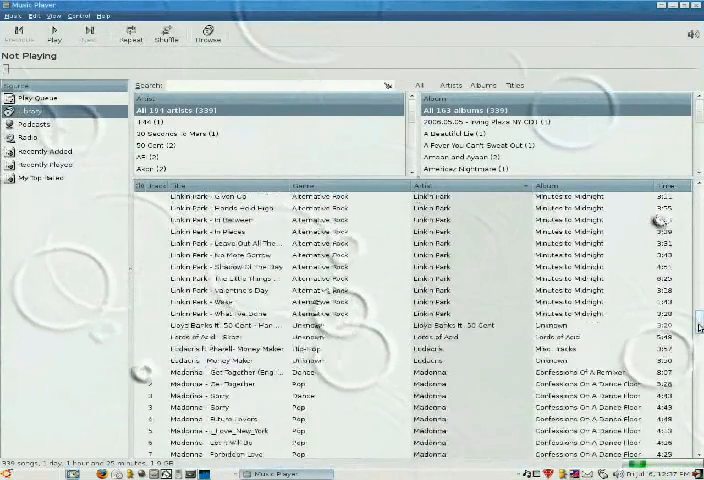